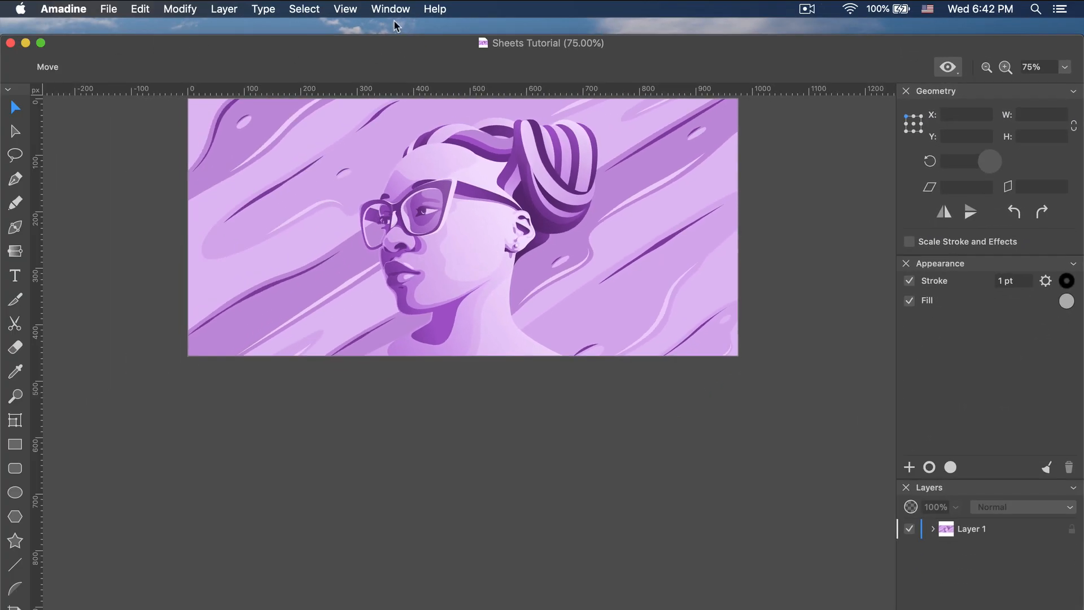
Step: Show the Sheets panel from the Window menu
click(389, 8)
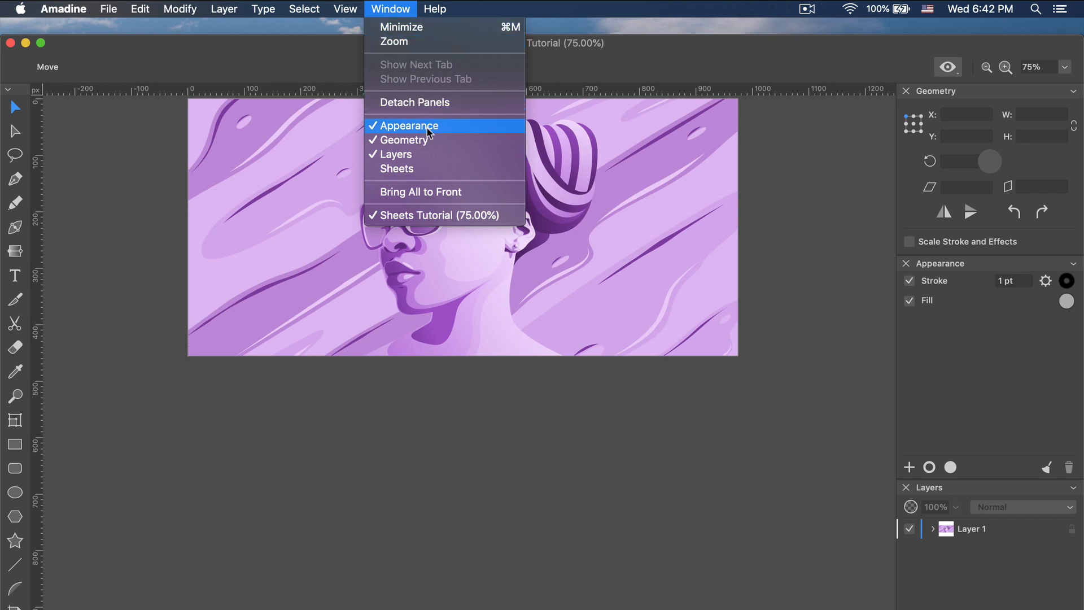
click(397, 168)
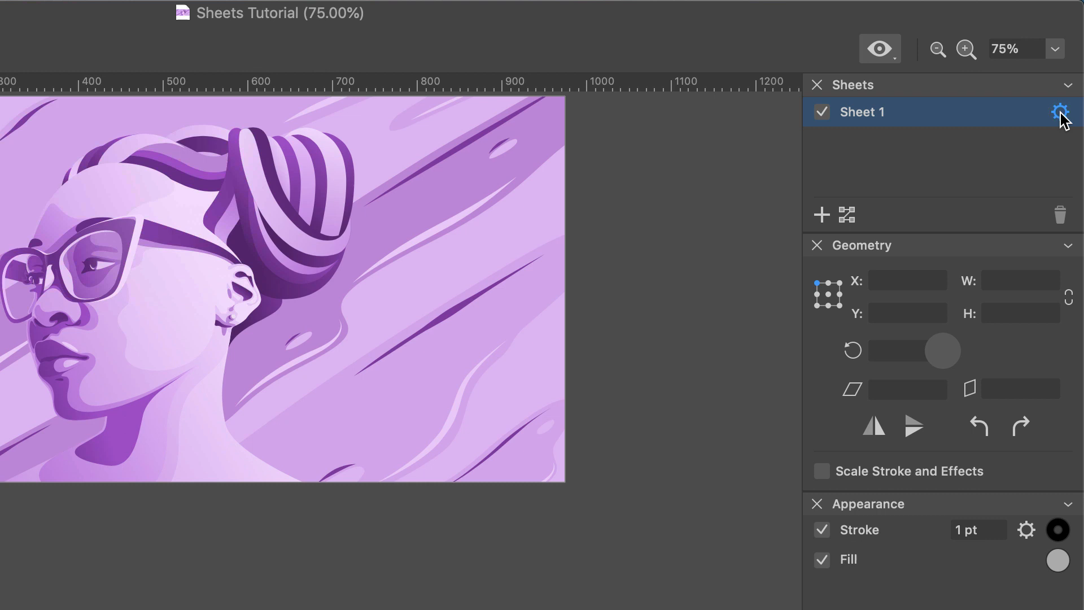
Step: Add two blank sheets, Sheet 2 and Sheet 3, beside Sheet 1
click(1060, 112)
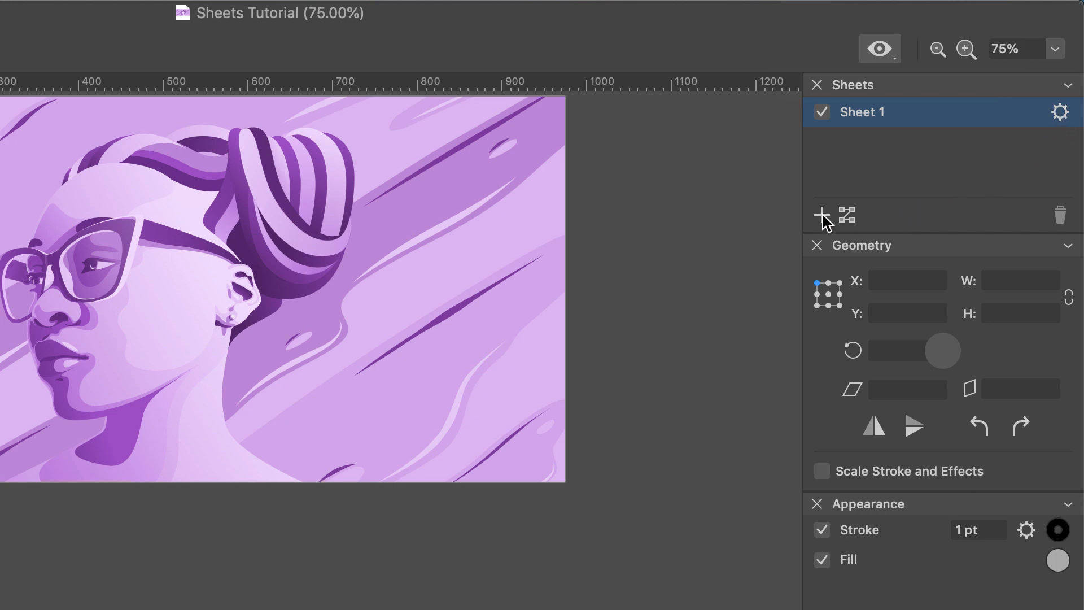
click(819, 214)
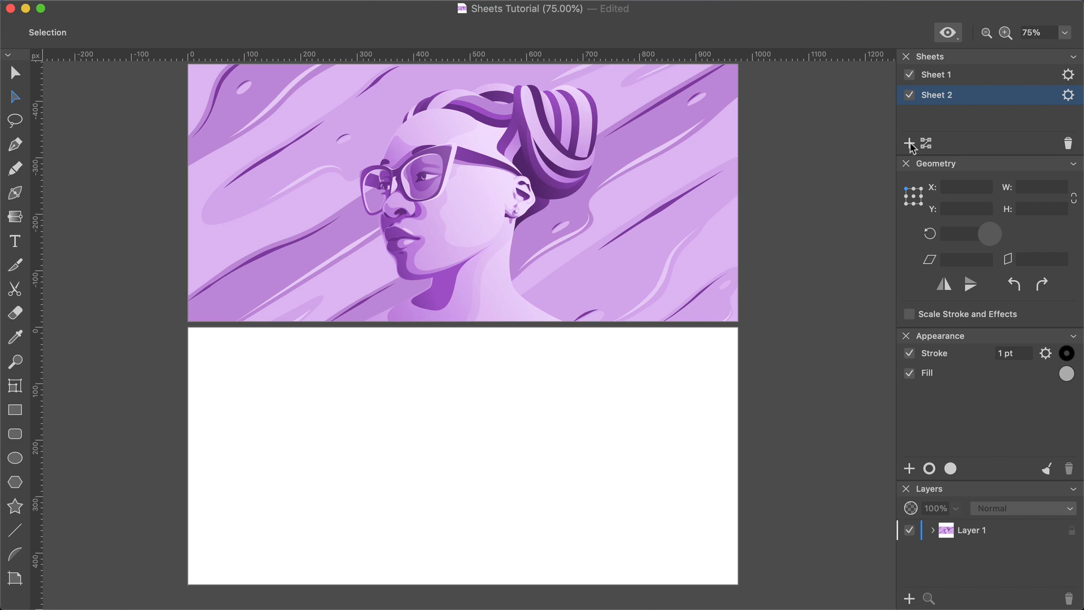
click(909, 143)
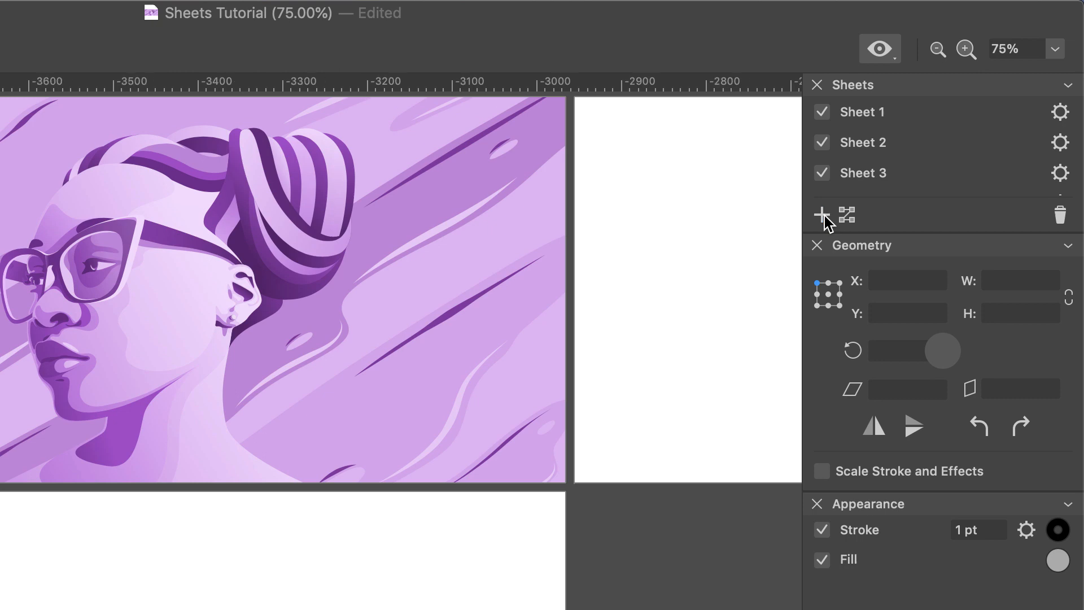
Step: Choose the second layout option in the Rearrange Sheets popover
click(847, 215)
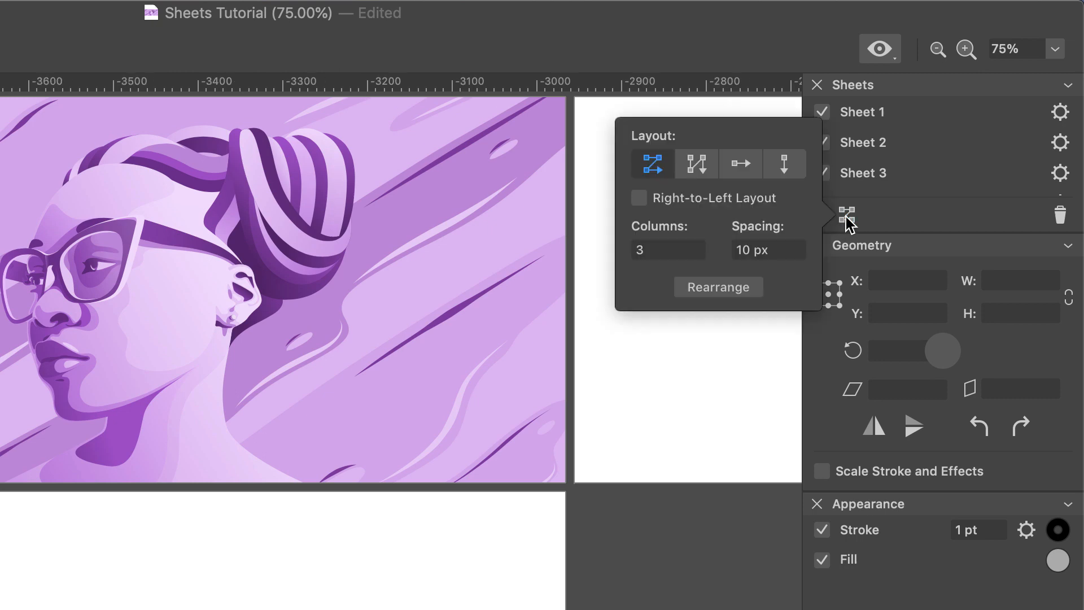
mouse_move(706, 175)
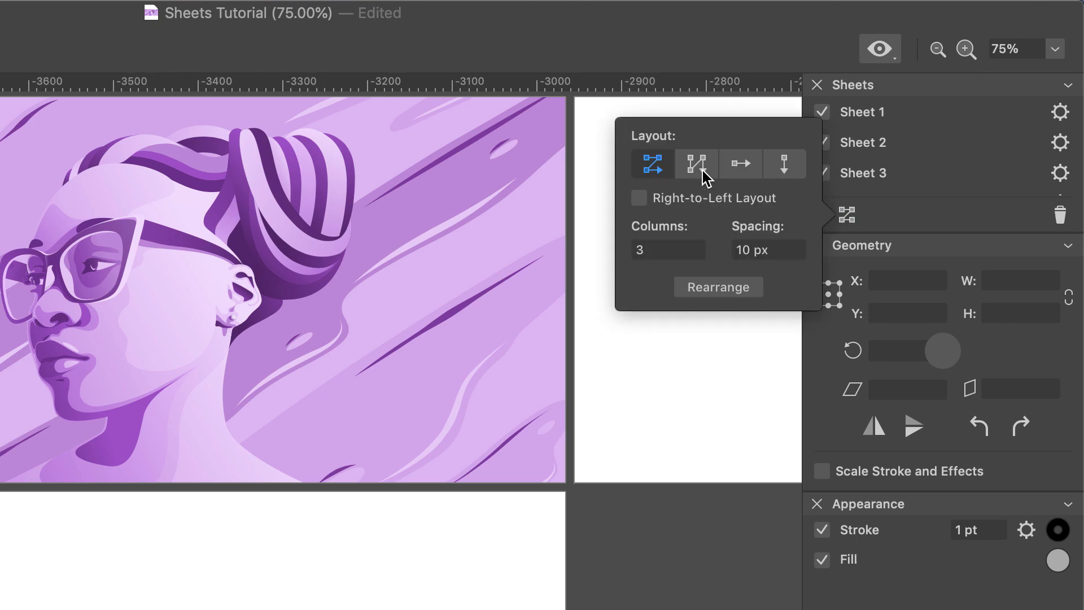
click(784, 164)
text(Second)
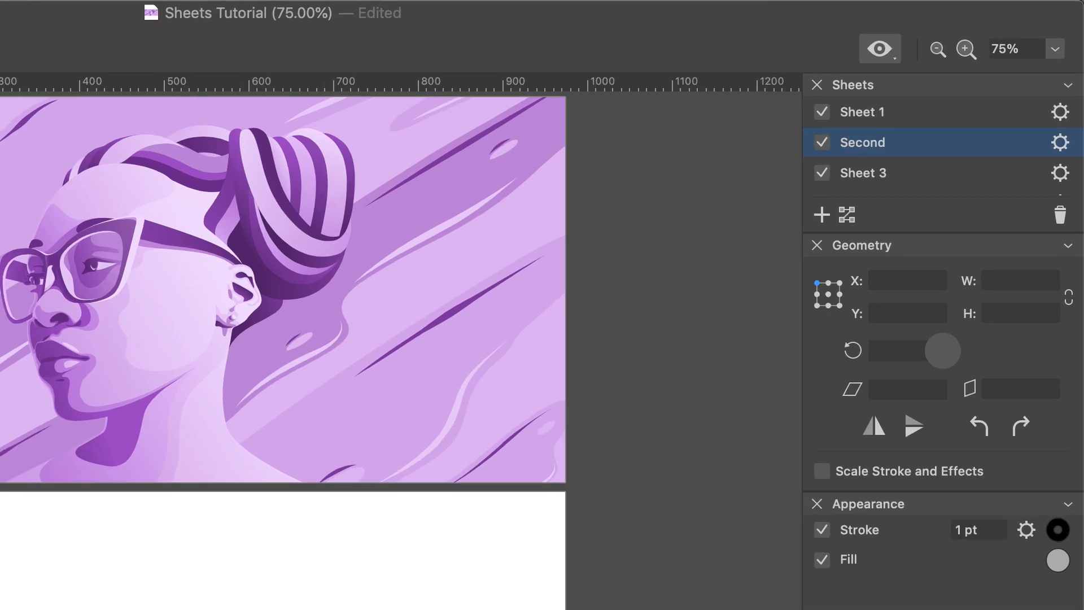
mouse_move(906, 177)
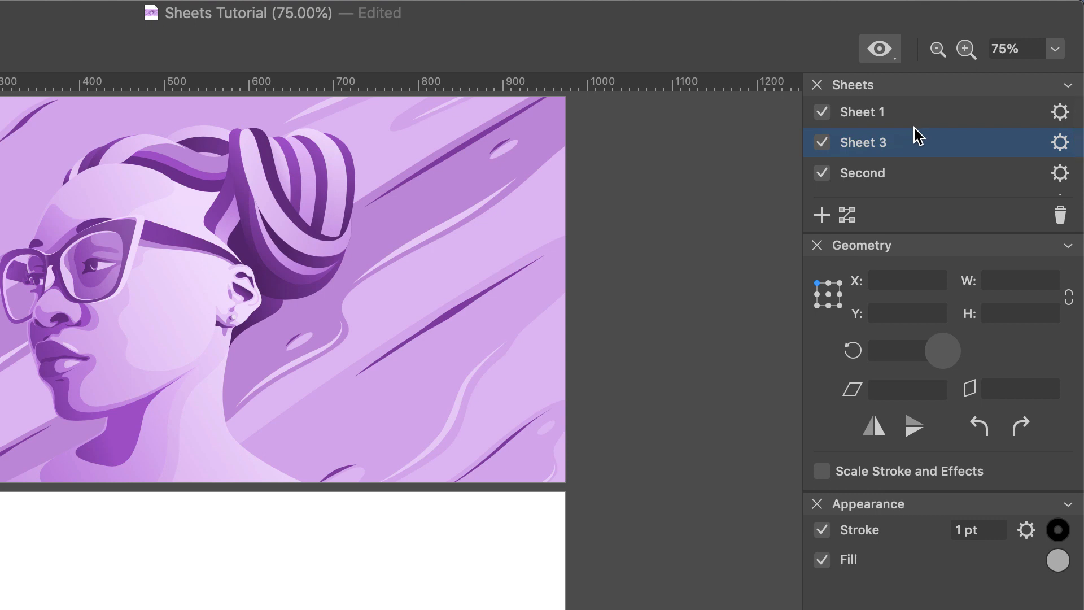
Step: Hide and re-show the sheet named Second, then delete the two extra sheets
click(821, 172)
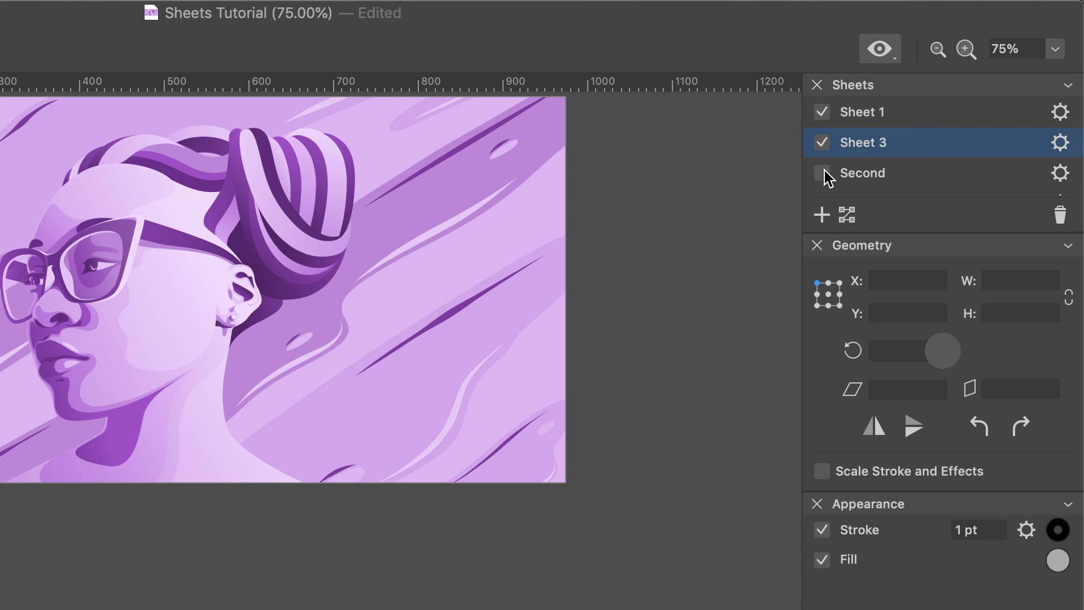
click(821, 142)
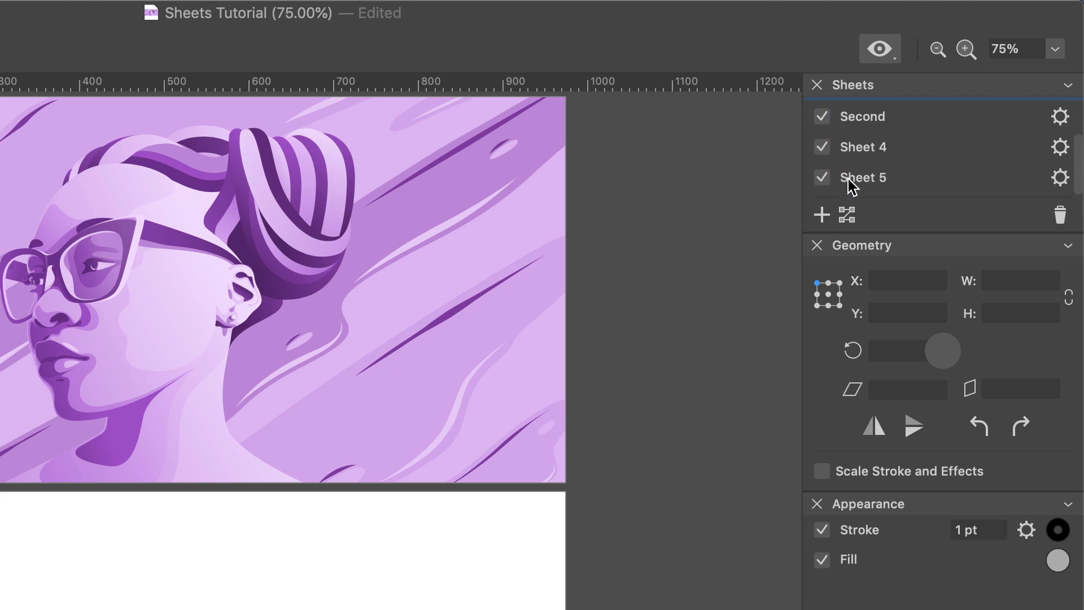
click(1061, 216)
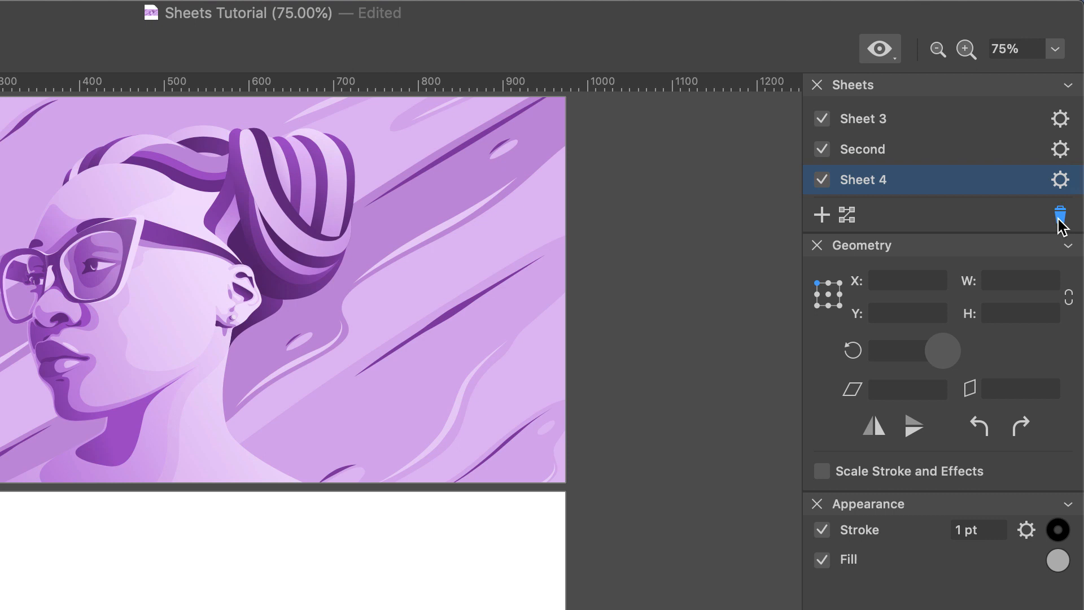
click(1062, 214)
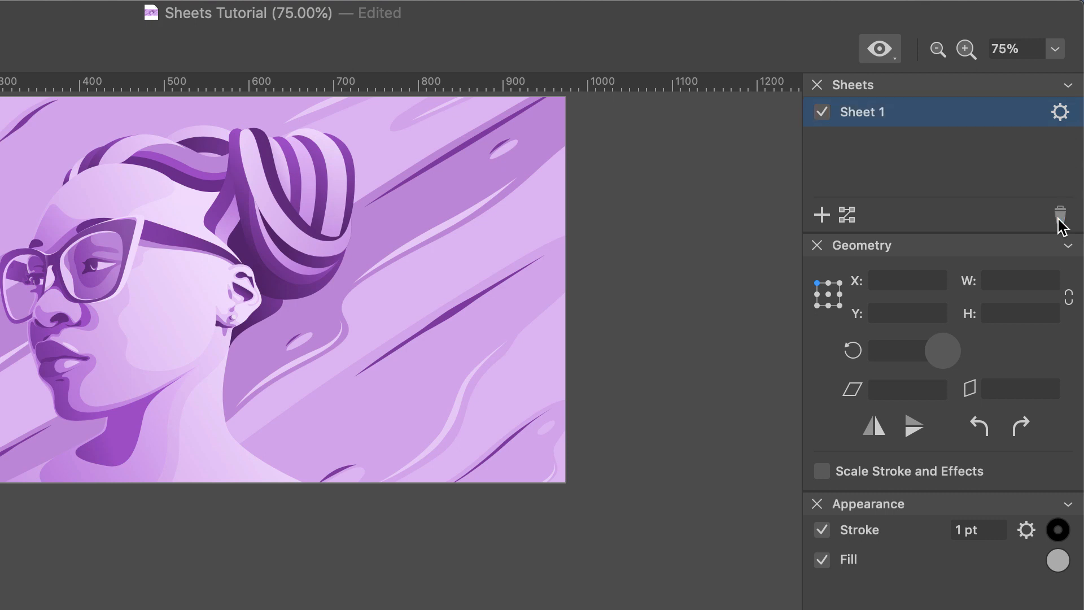
mouse_move(1045, 224)
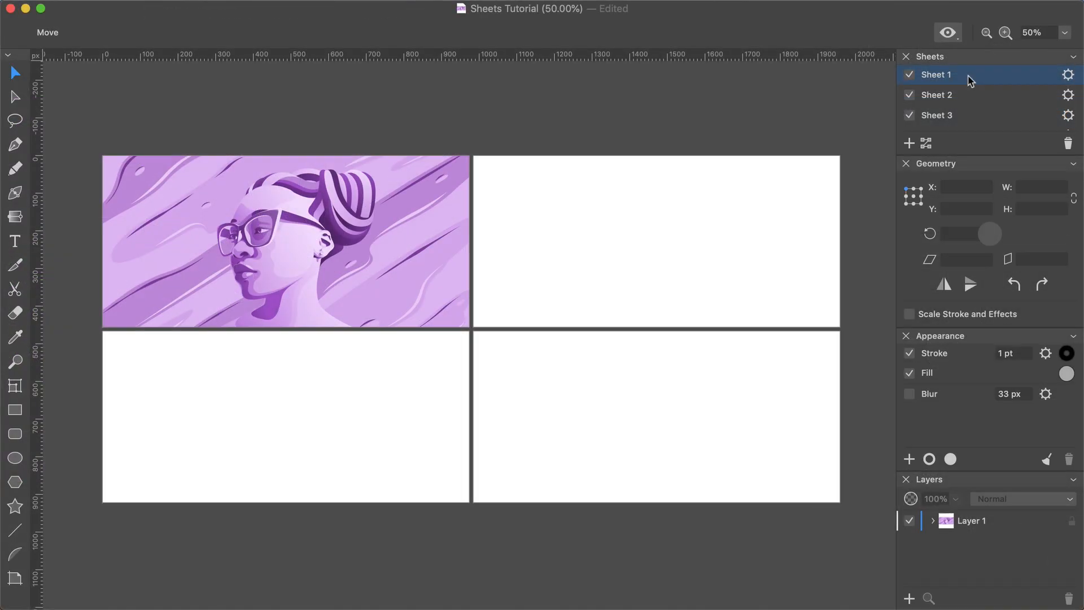
Step: Select Sheet 1, then Sheet 3, then a glasses lens on the peach portrait
click(937, 95)
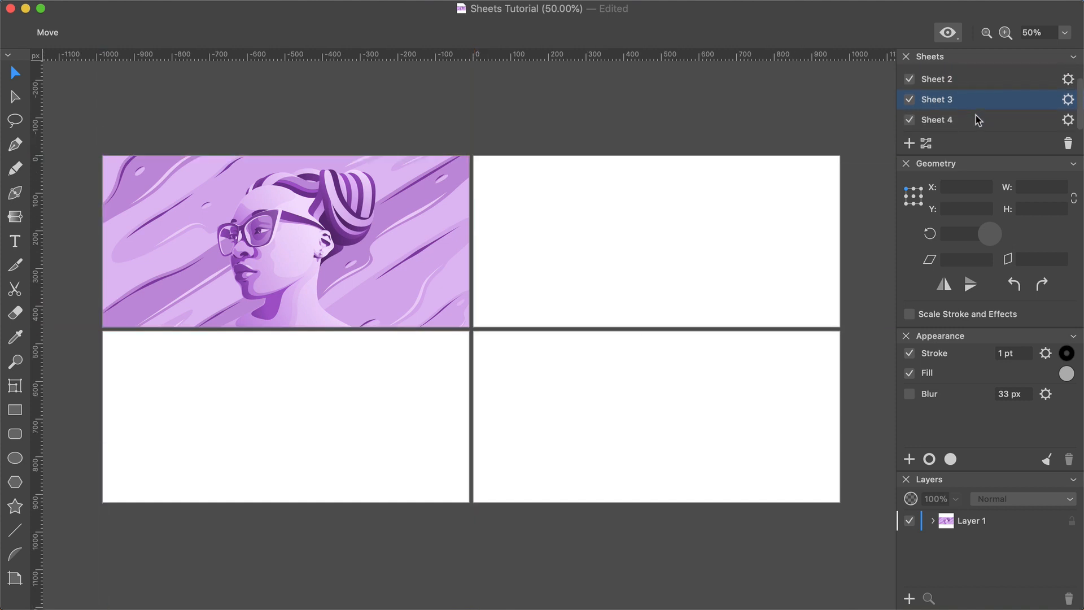
click(960, 120)
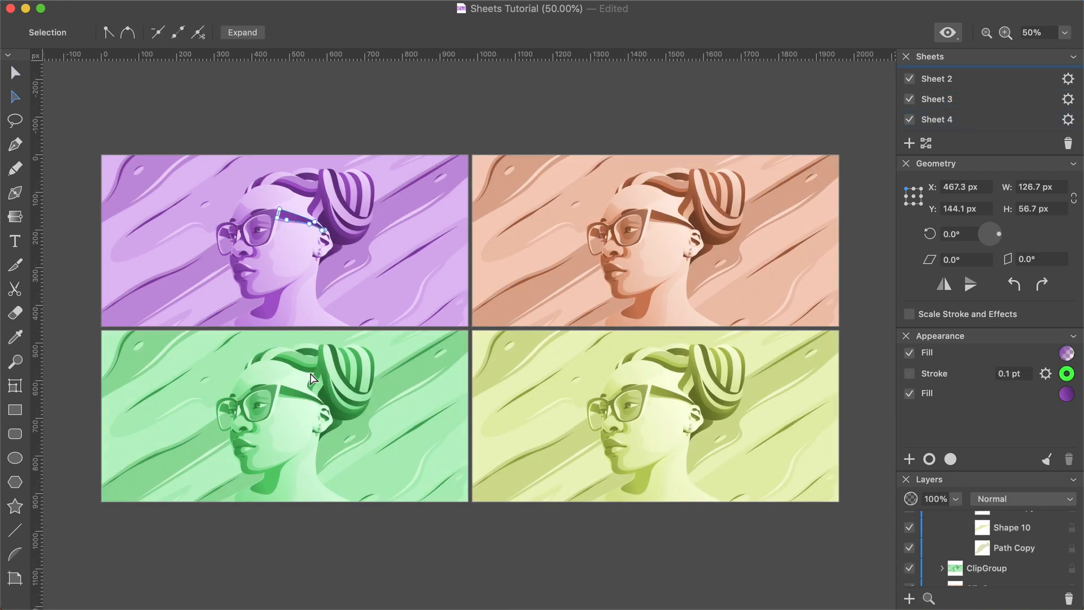
click(960, 78)
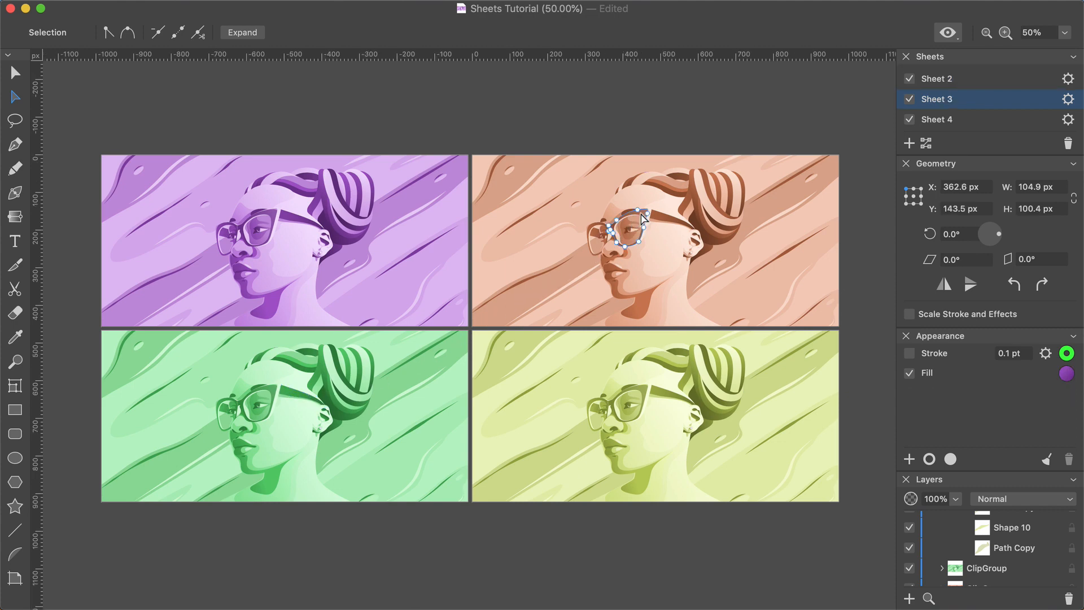
mouse_move(647, 233)
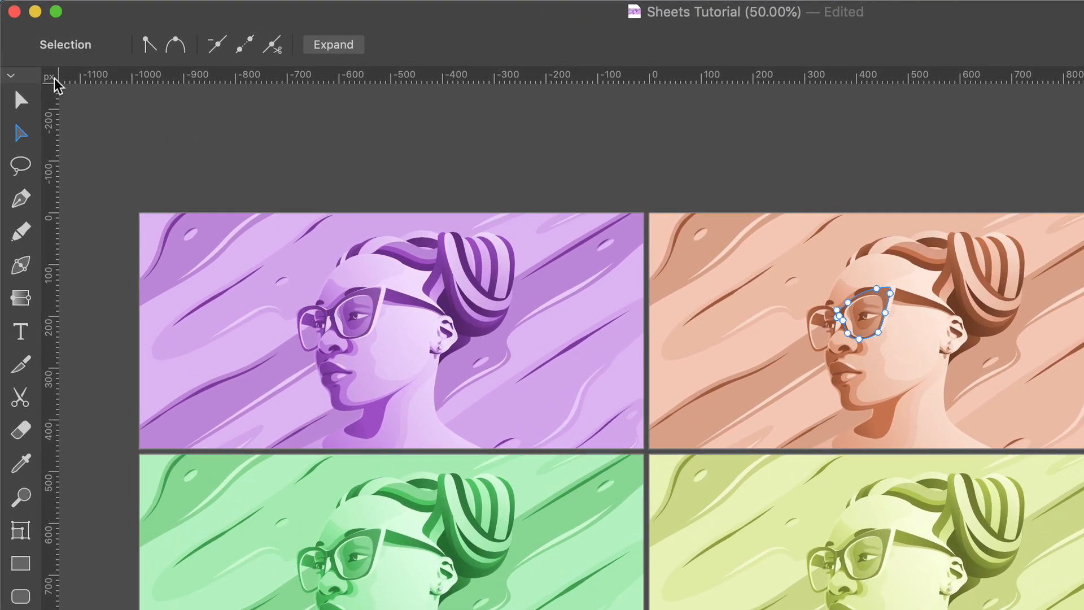
Step: Bring up the ruler origin menu with units and Switch to Global Rulers
click(50, 78)
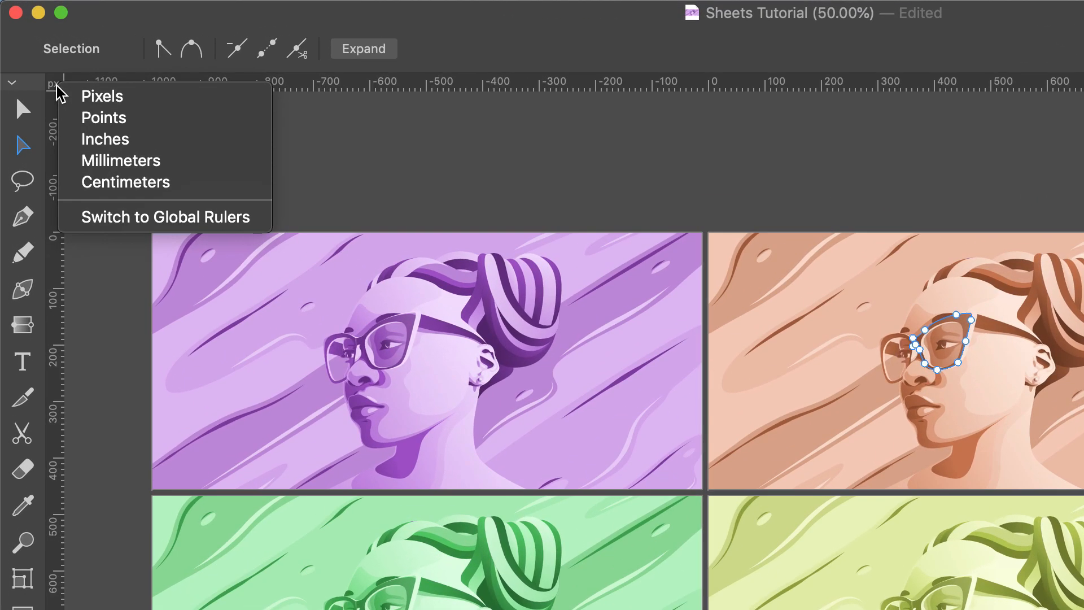
mouse_move(70, 223)
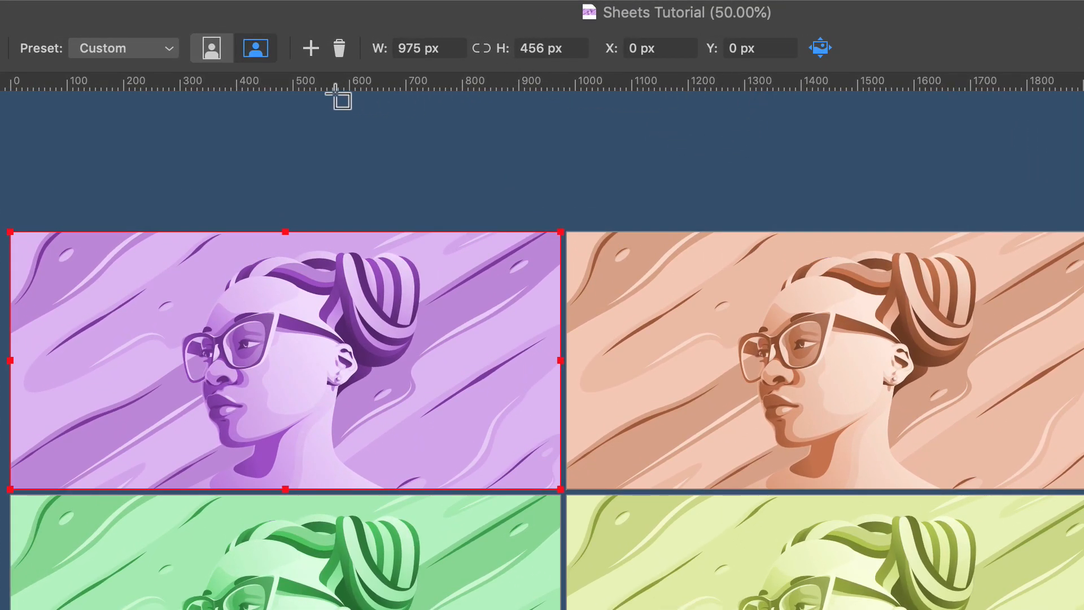
mouse_move(625, 386)
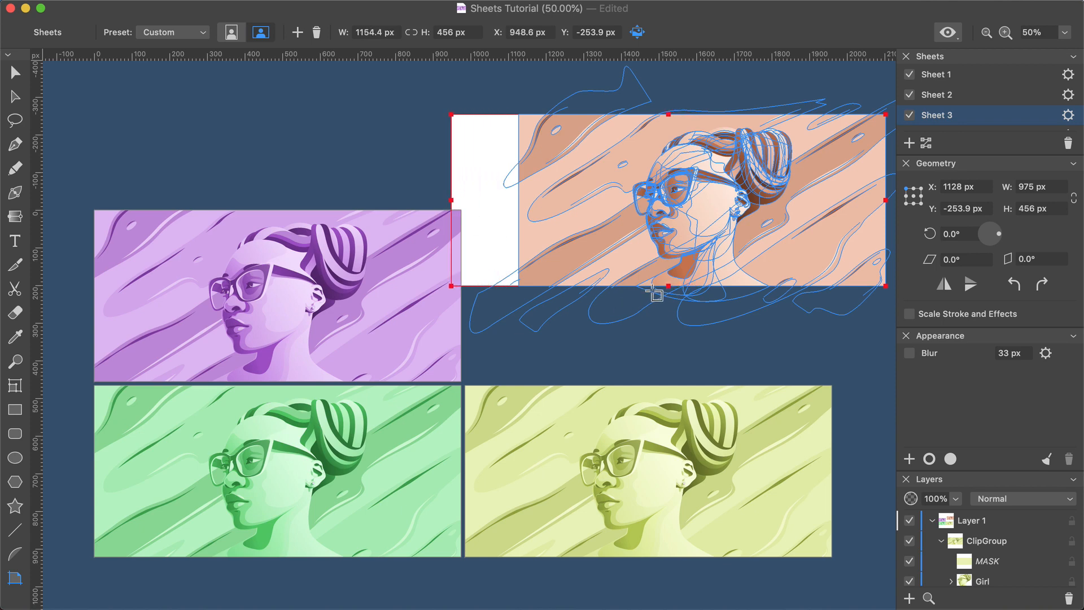
Step: Try enlarging the peach sheet, restore the grid, and bring up the Export dialog
drag(670, 289, 673, 348)
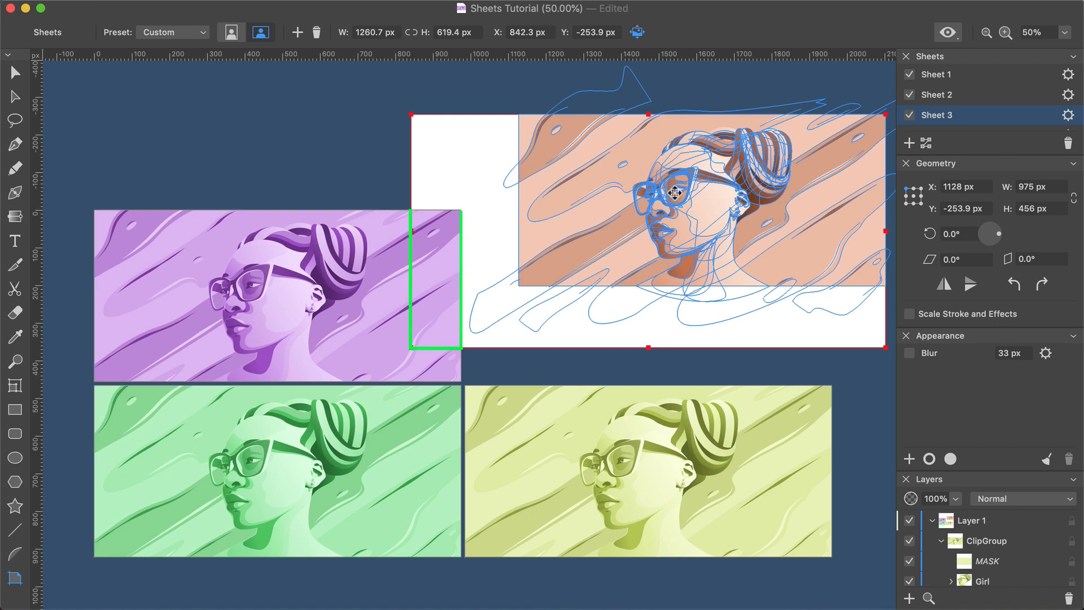
drag(675, 192, 733, 150)
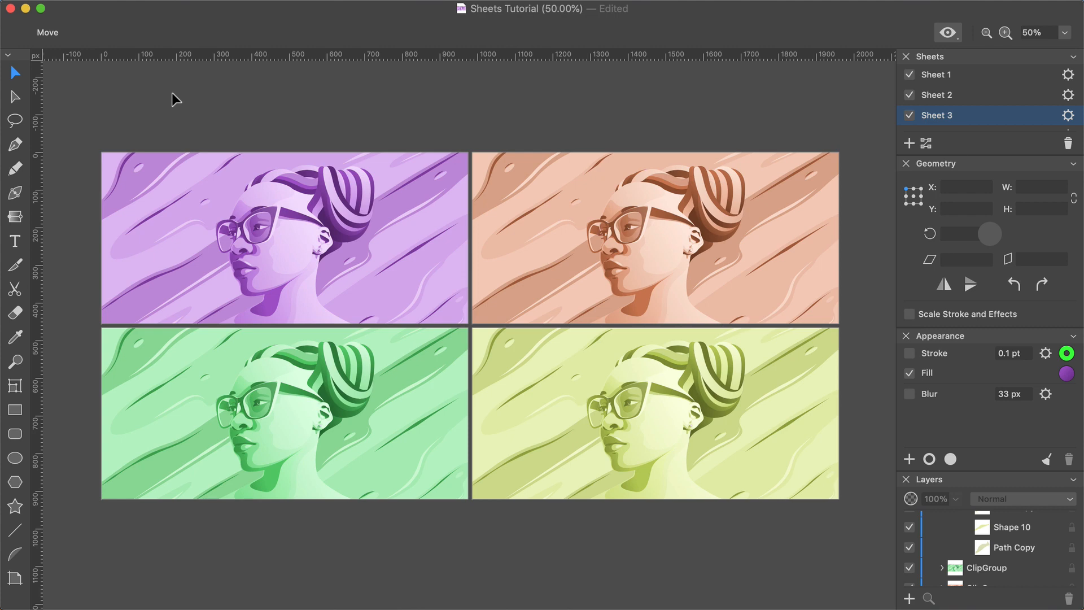
click(163, 12)
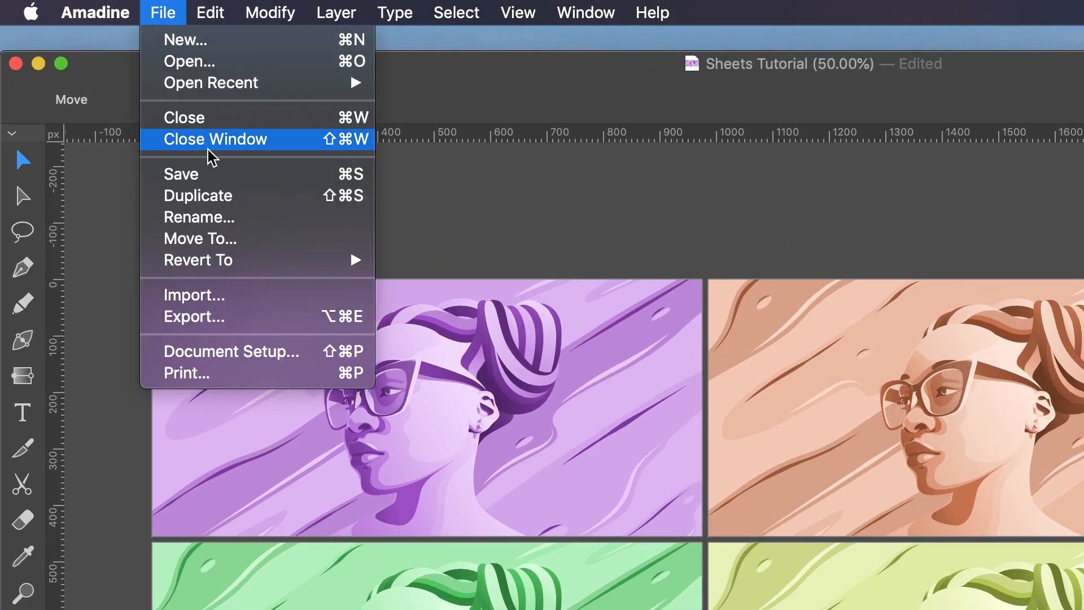
click(195, 317)
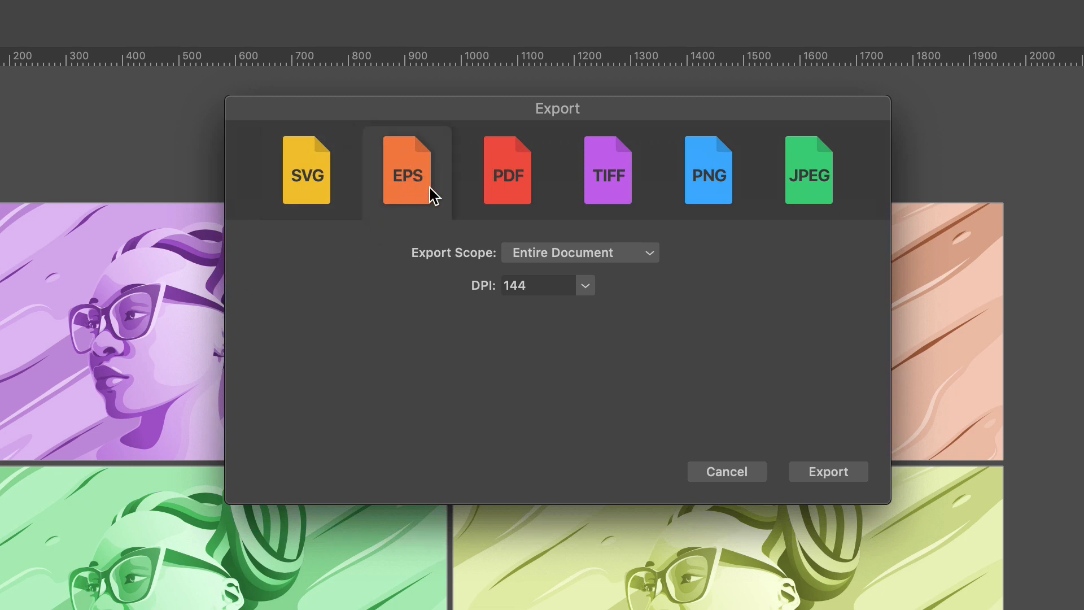
Step: Export as TIFF with Sheets scope and sheet range 1-2
click(508, 171)
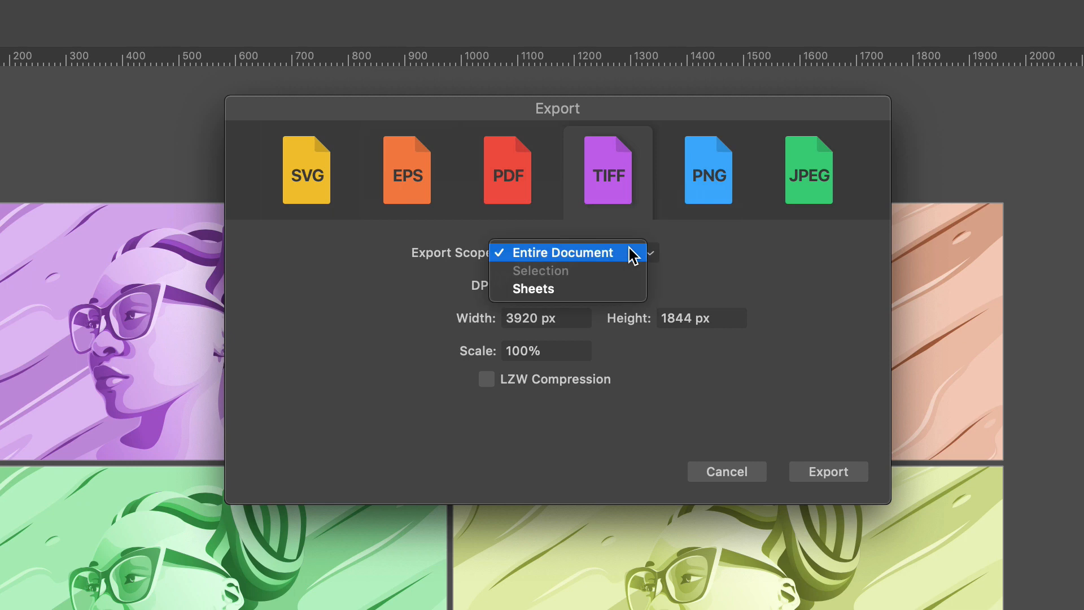
click(533, 288)
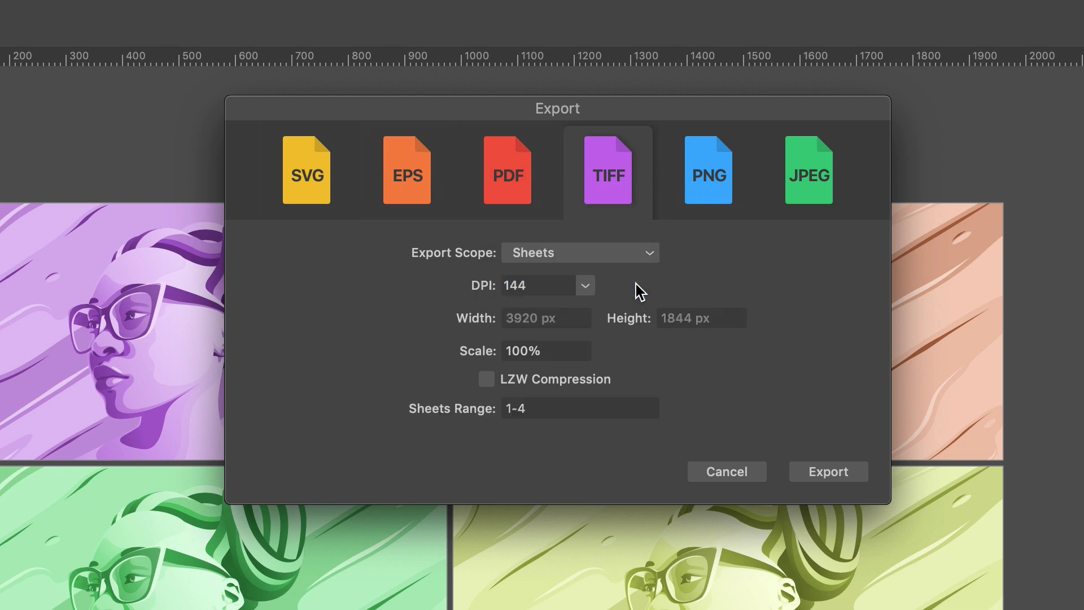
mouse_move(585, 408)
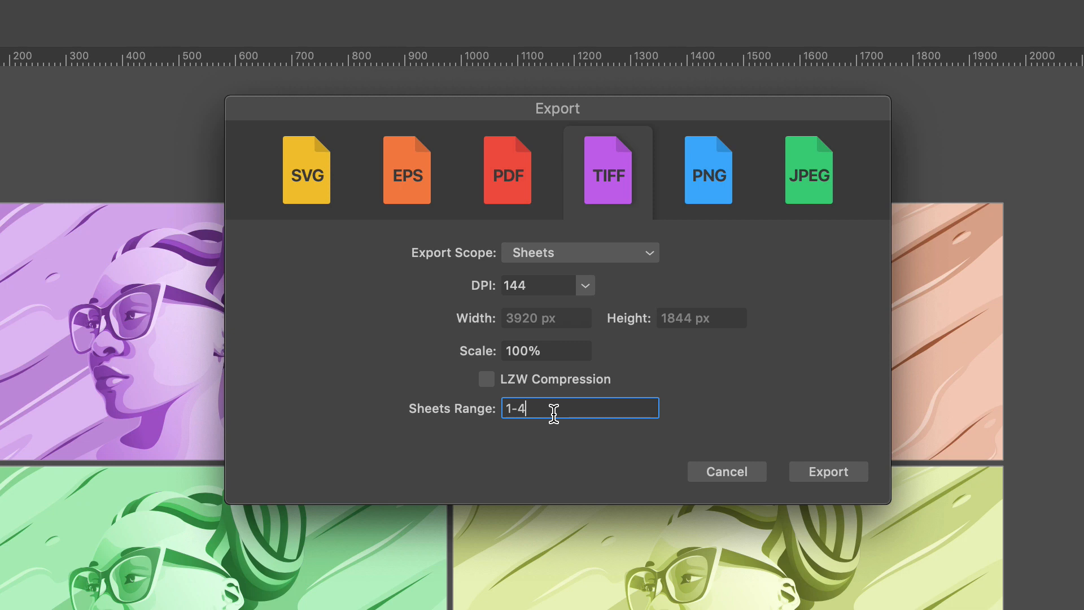
text(1)
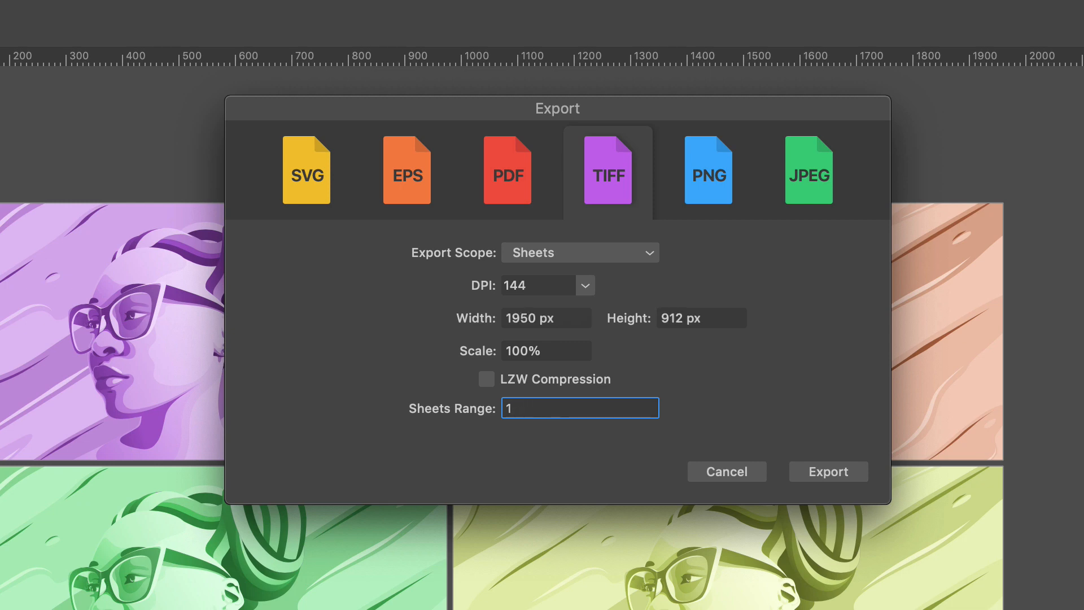
text(-2)
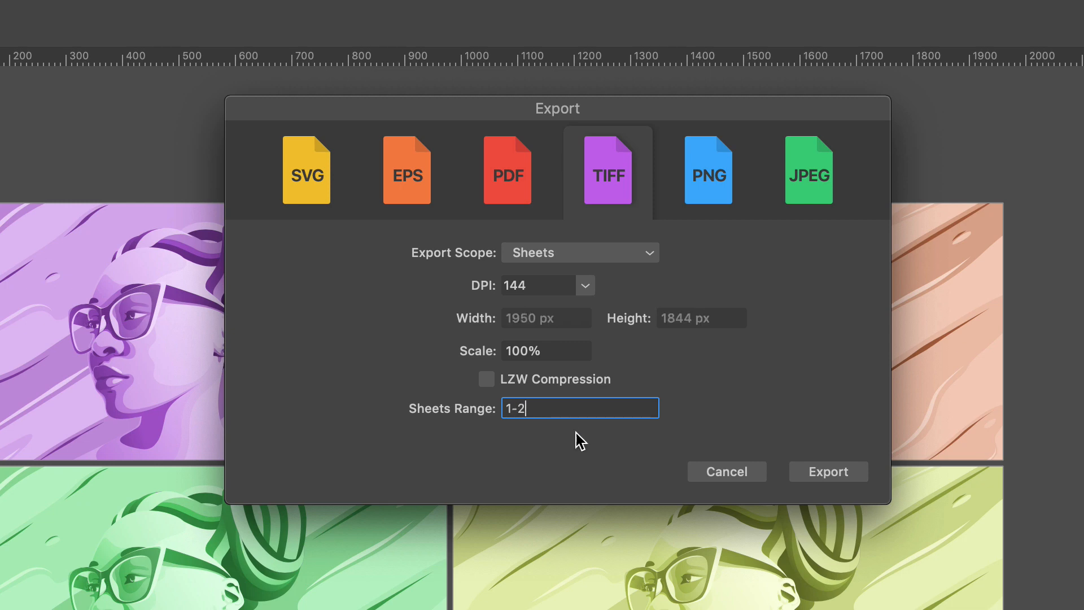